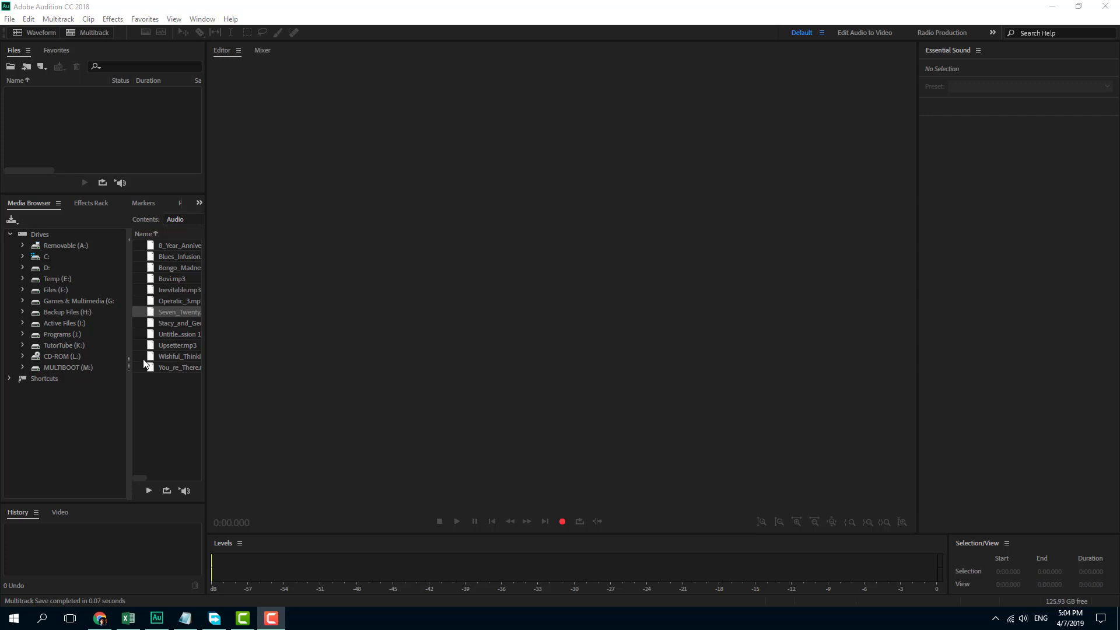
pyautogui.moveTo(244, 339)
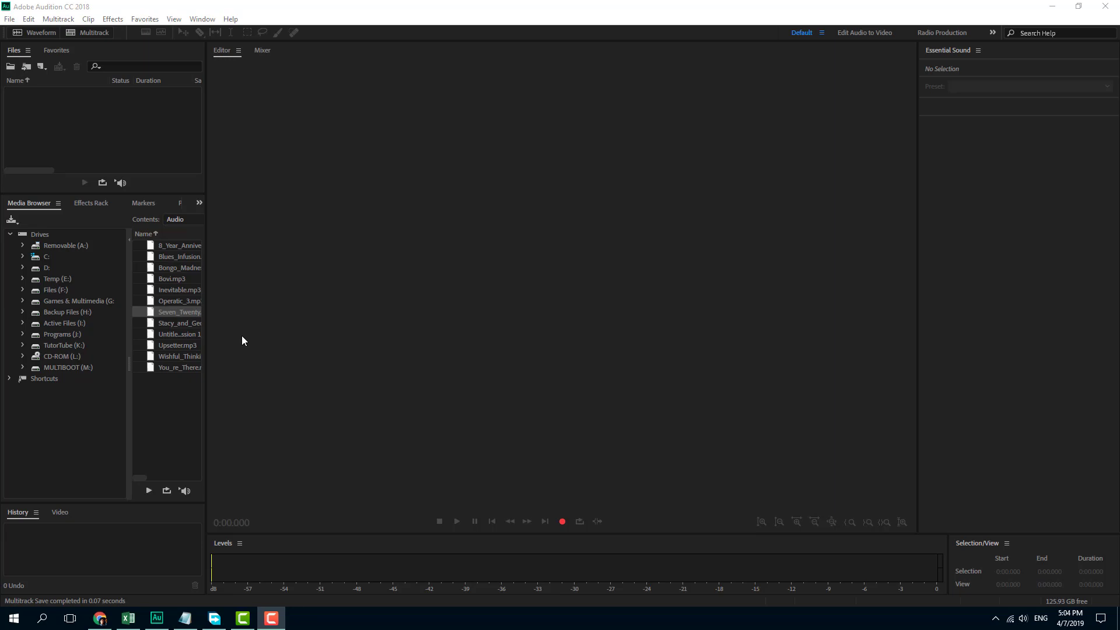
pyautogui.moveTo(98, 156)
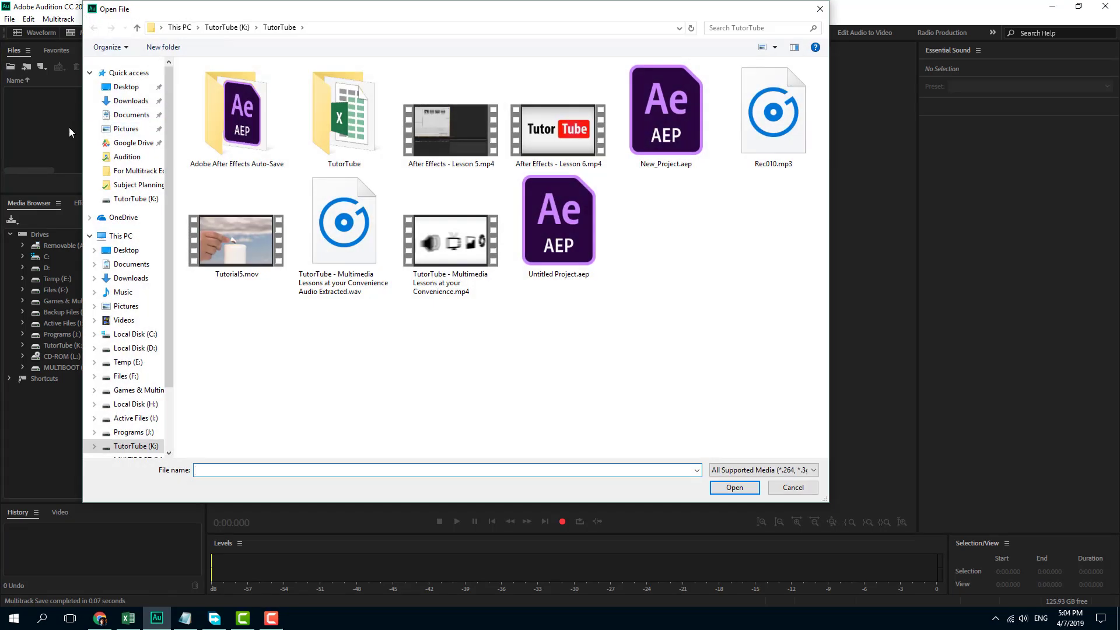
# Select the candle video Tutorial5.mov in the Open File dialog and load it into the session files.
pyautogui.click(236, 242)
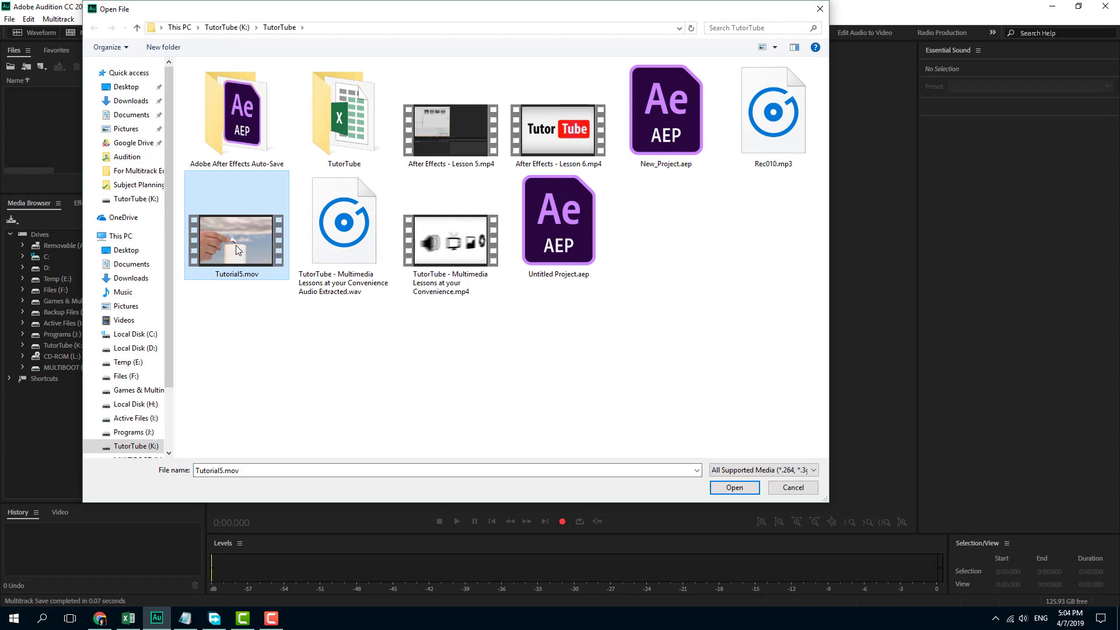
pyautogui.moveTo(242, 253)
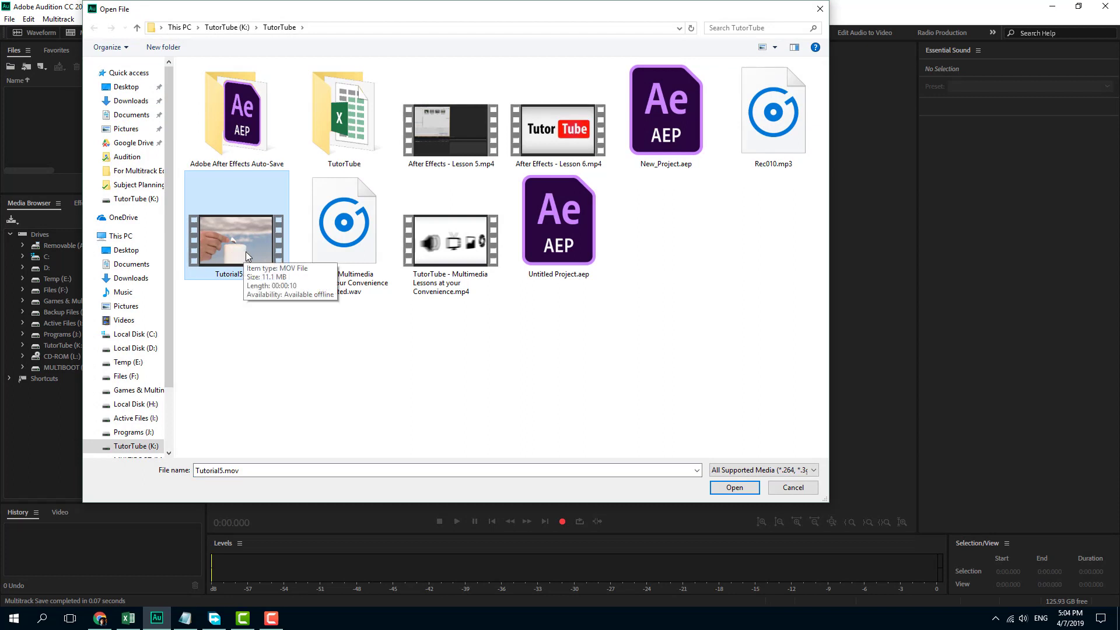
pyautogui.moveTo(246, 230)
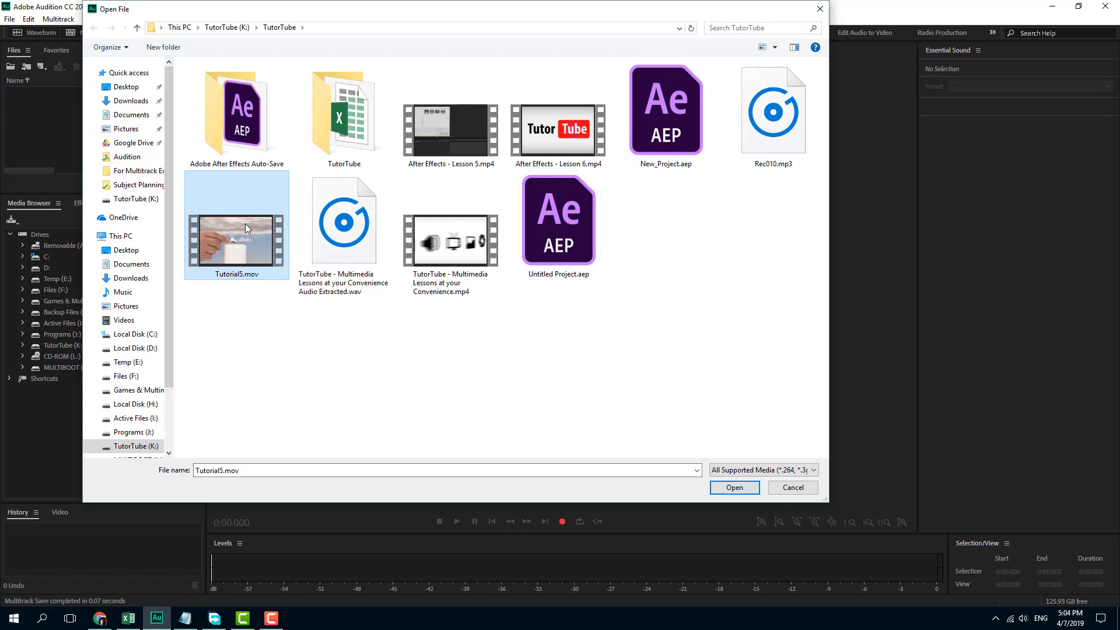
pyautogui.moveTo(238, 247)
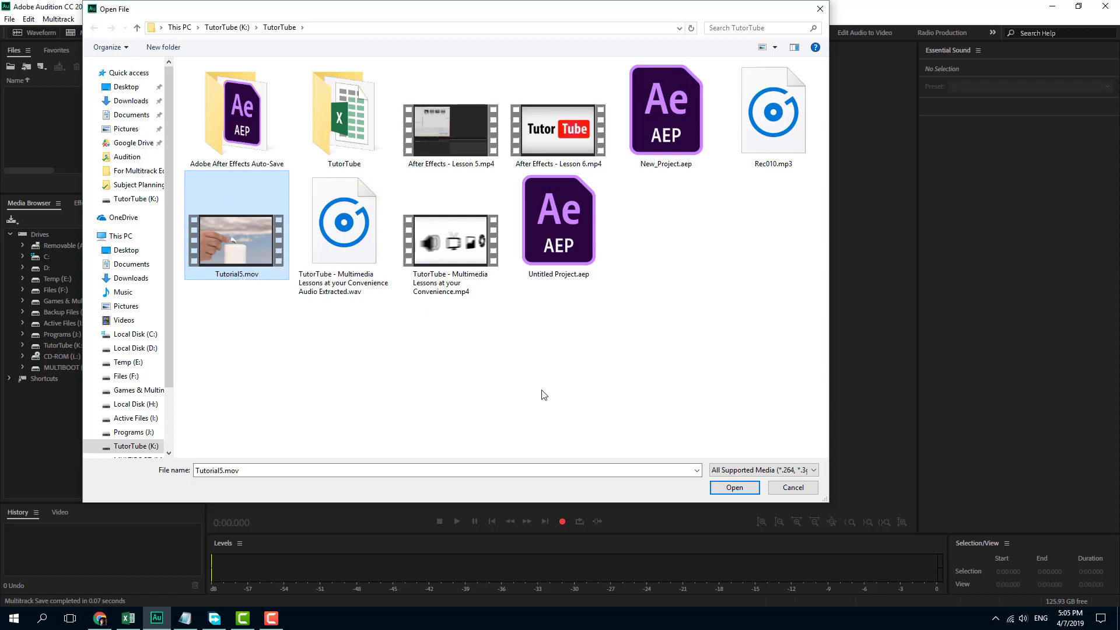
pyautogui.moveTo(745, 497)
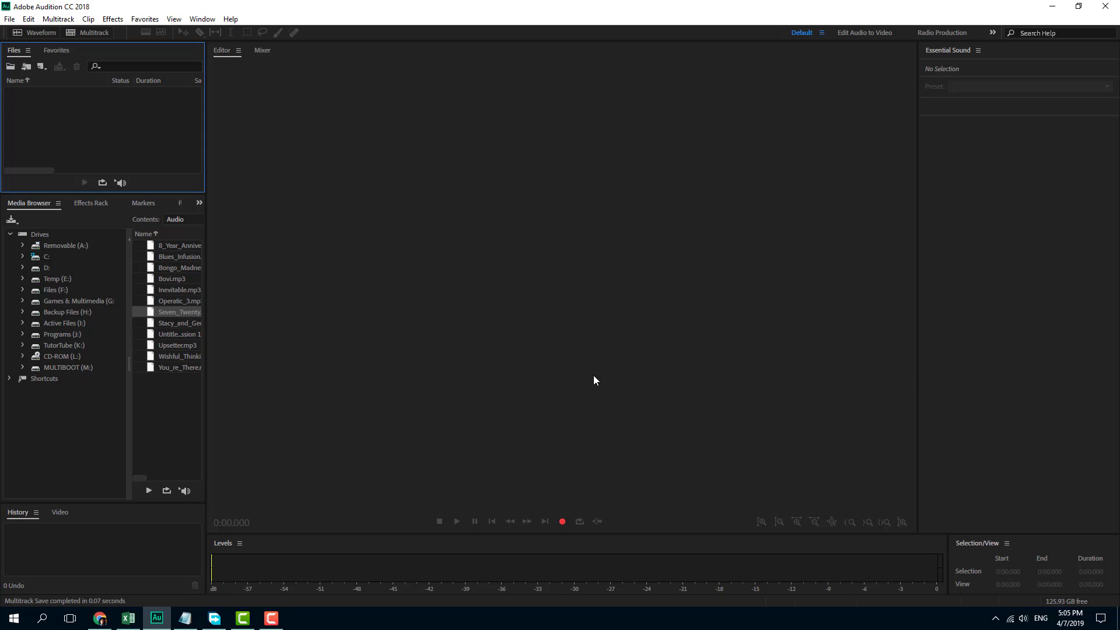
pyautogui.moveTo(74, 118)
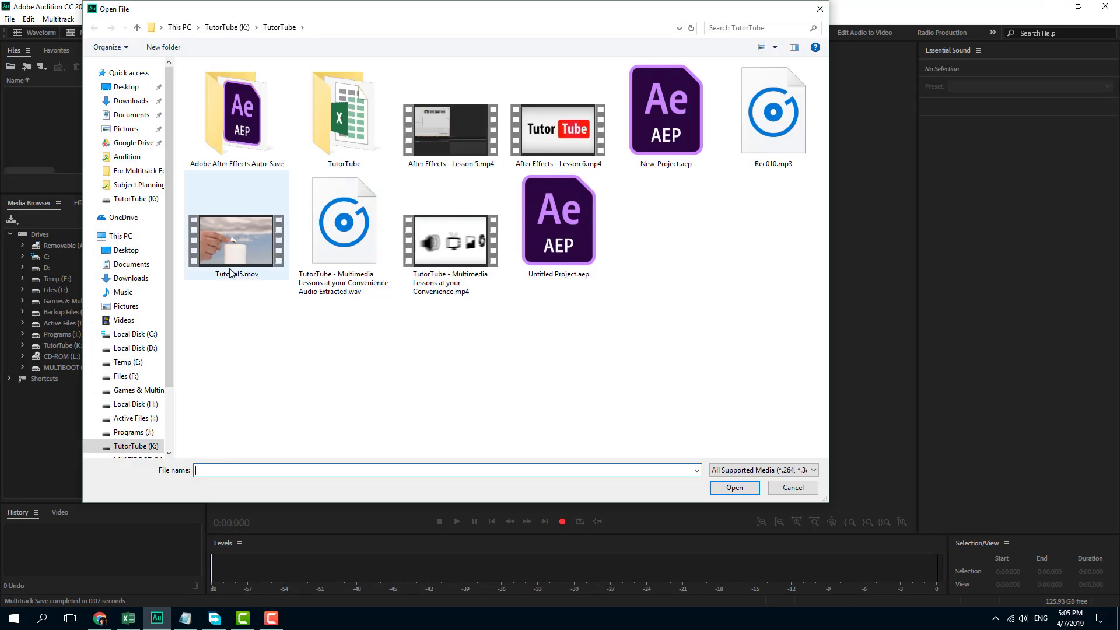
pyautogui.click(790, 487)
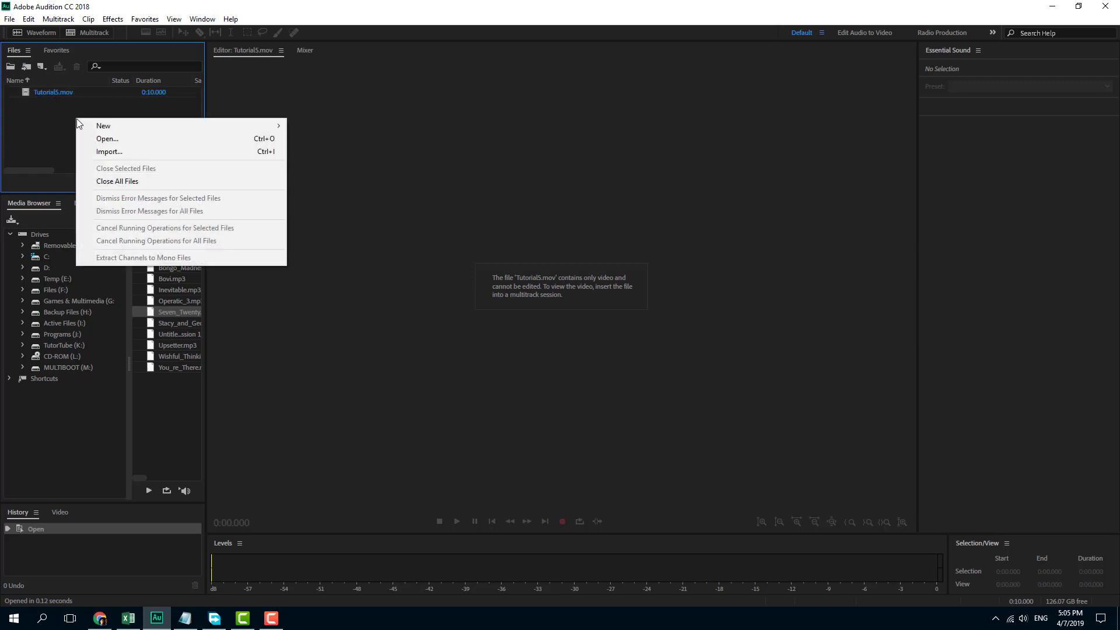
pyautogui.moveTo(104, 125)
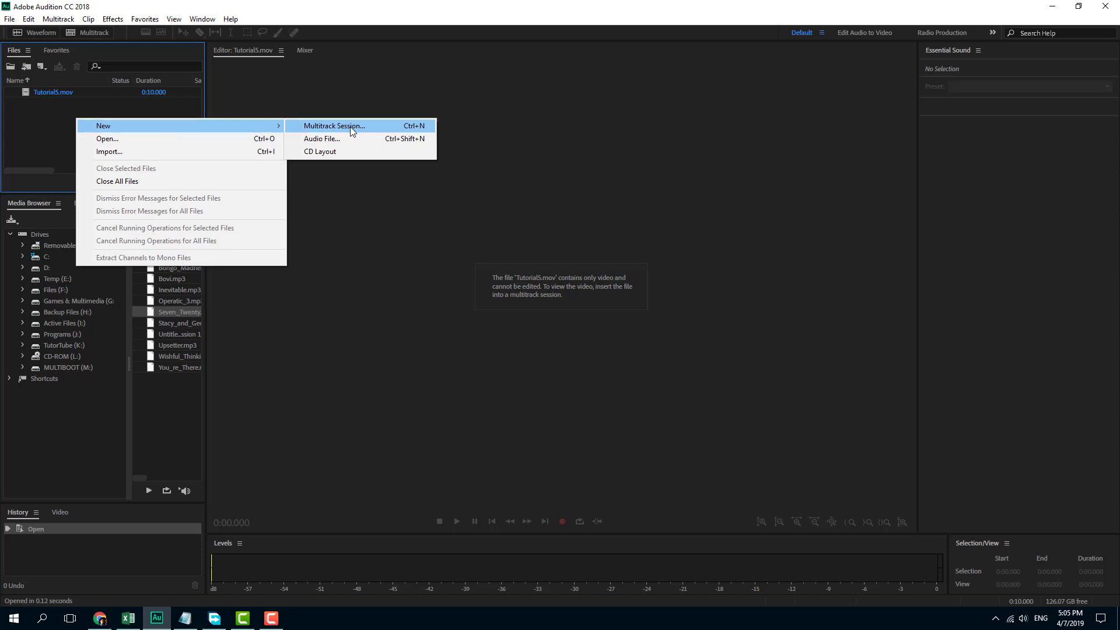
# Create a new multitrack session with Stereo master output, using Tutorial5.mov as its video reference.
pyautogui.click(333, 126)
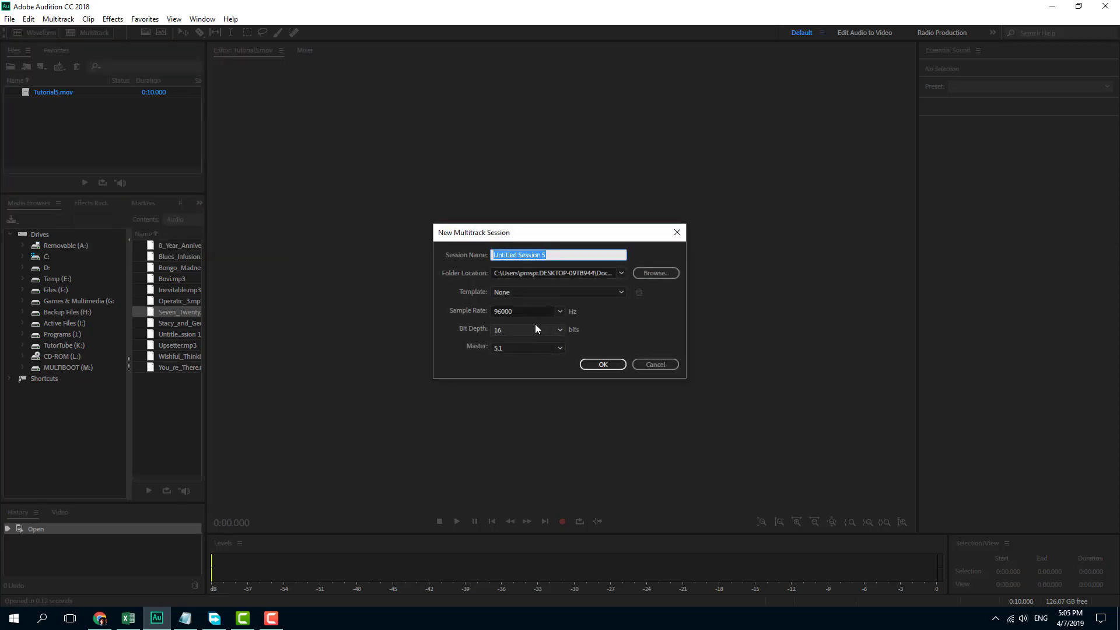
pyautogui.click(527, 348)
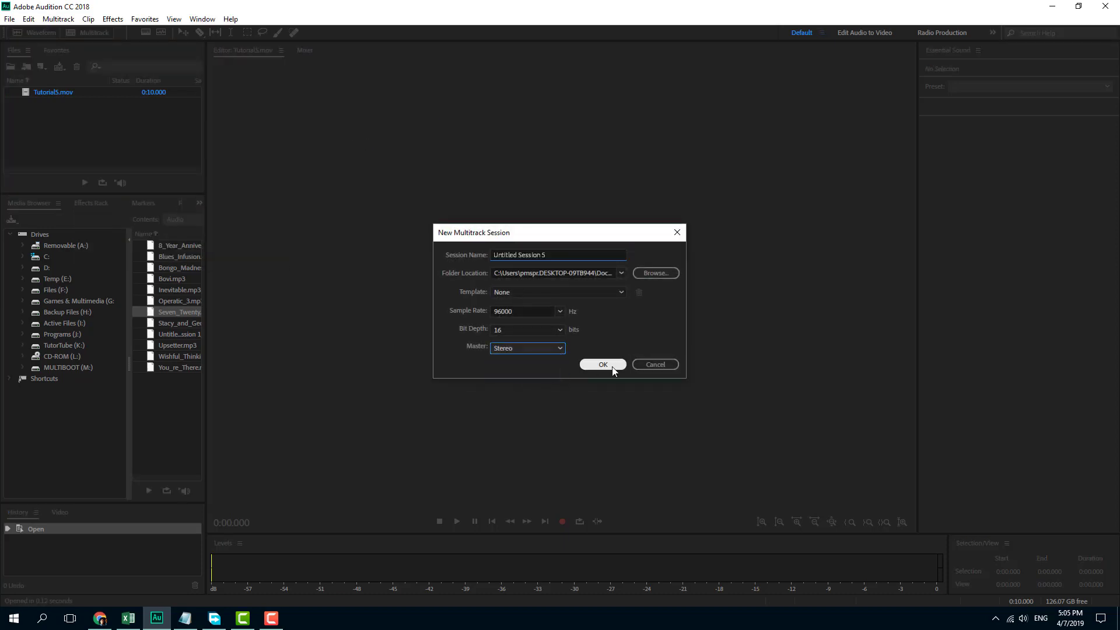
pyautogui.click(602, 364)
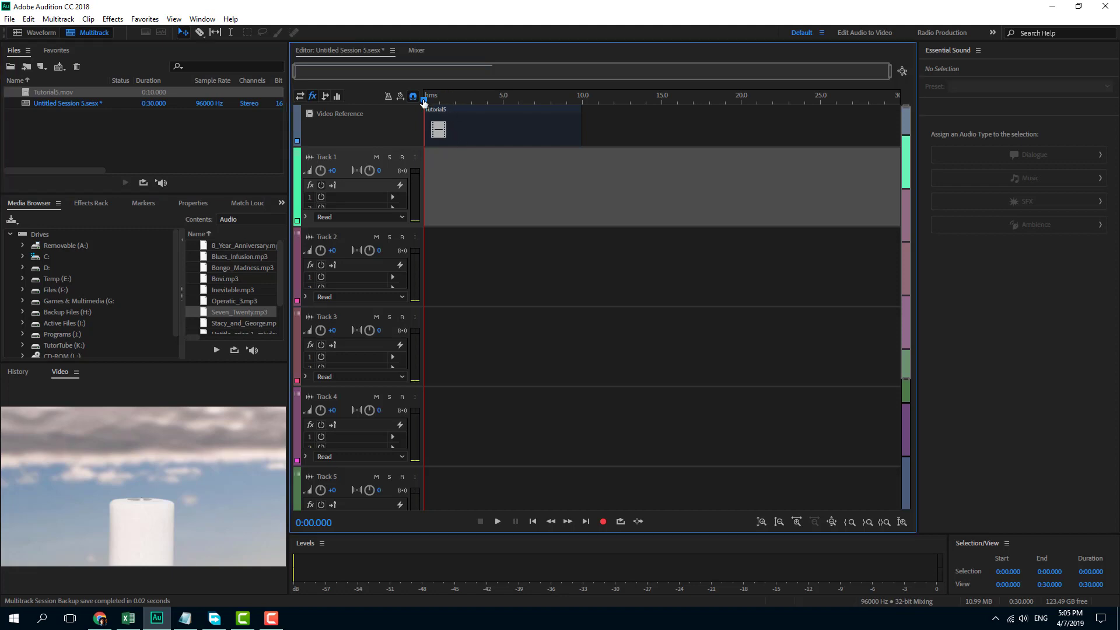
# Play the session to watch the candle being lit, stopping at 0:06.672 after the flame appears.
pyautogui.click(497, 520)
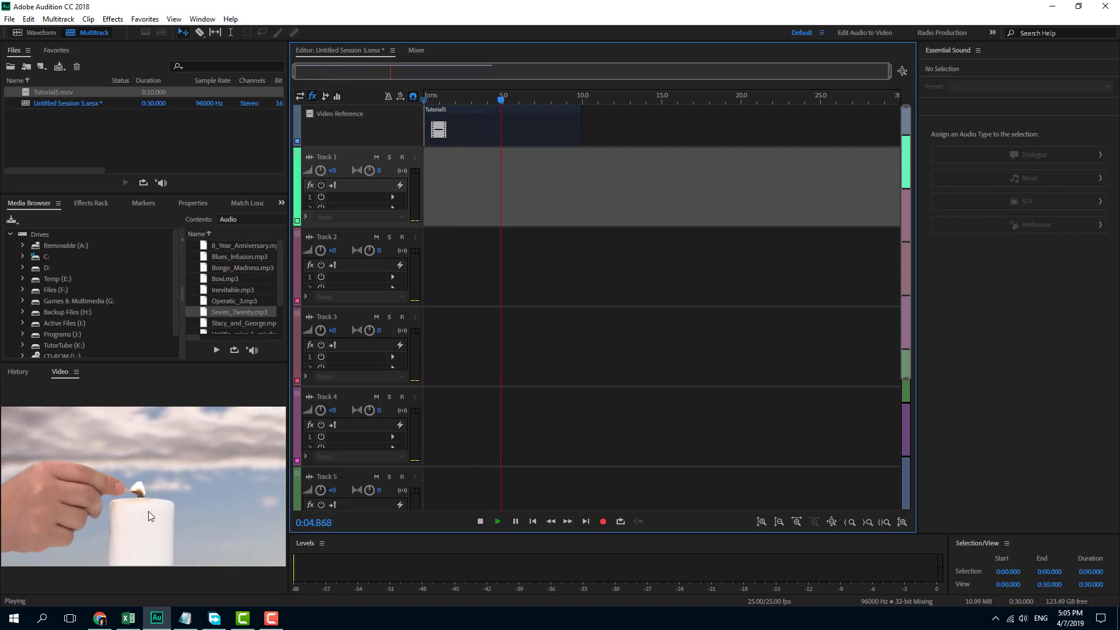
pyautogui.click(479, 520)
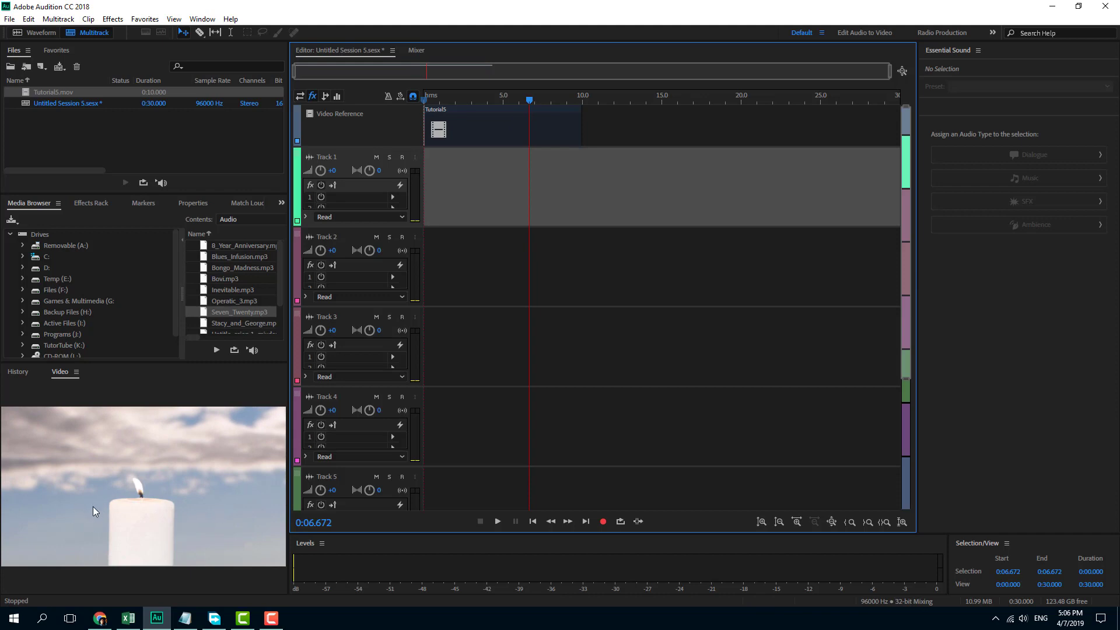
pyautogui.moveTo(288, 571)
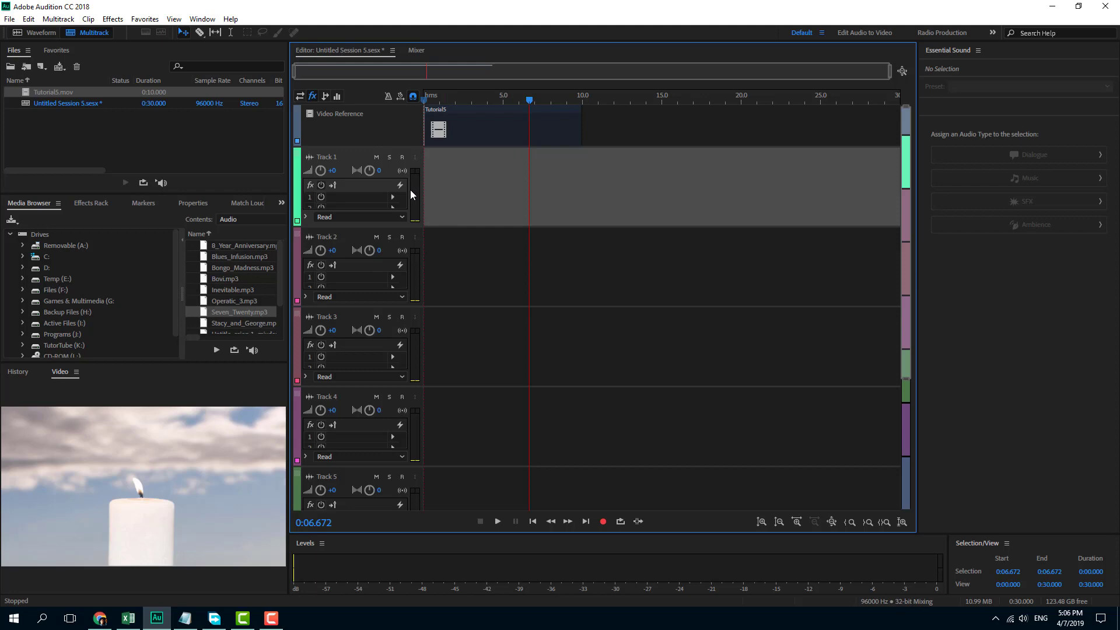
pyautogui.moveTo(173, 288)
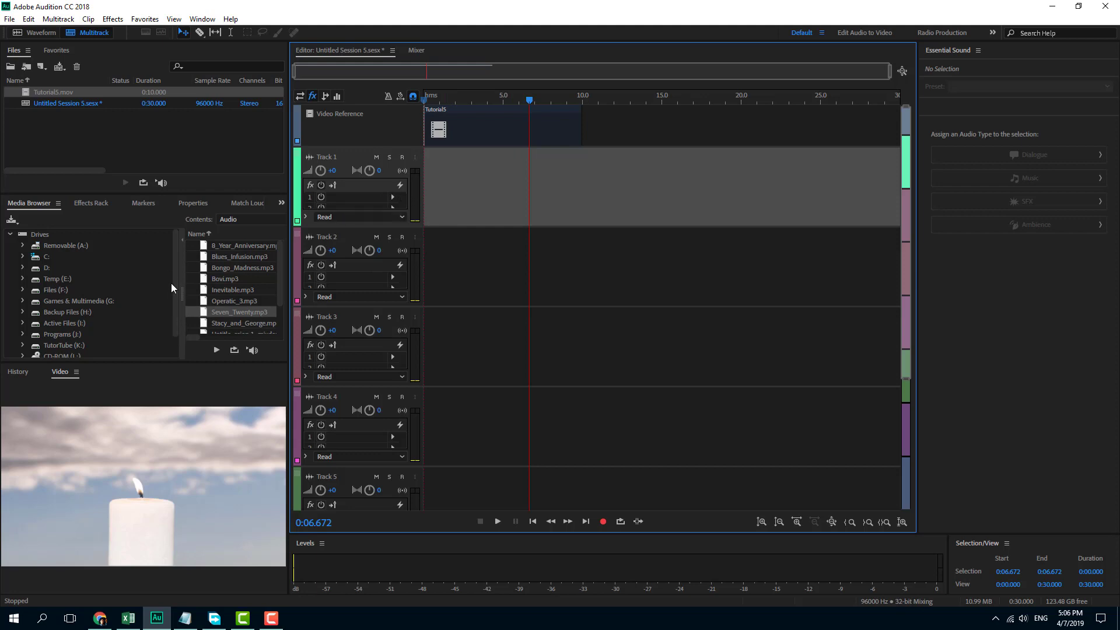
# Place Match.wav from the Sound Effects folder on Track 1 and switch to the Edit Audio to Video workspace.
pyautogui.scroll(-3)
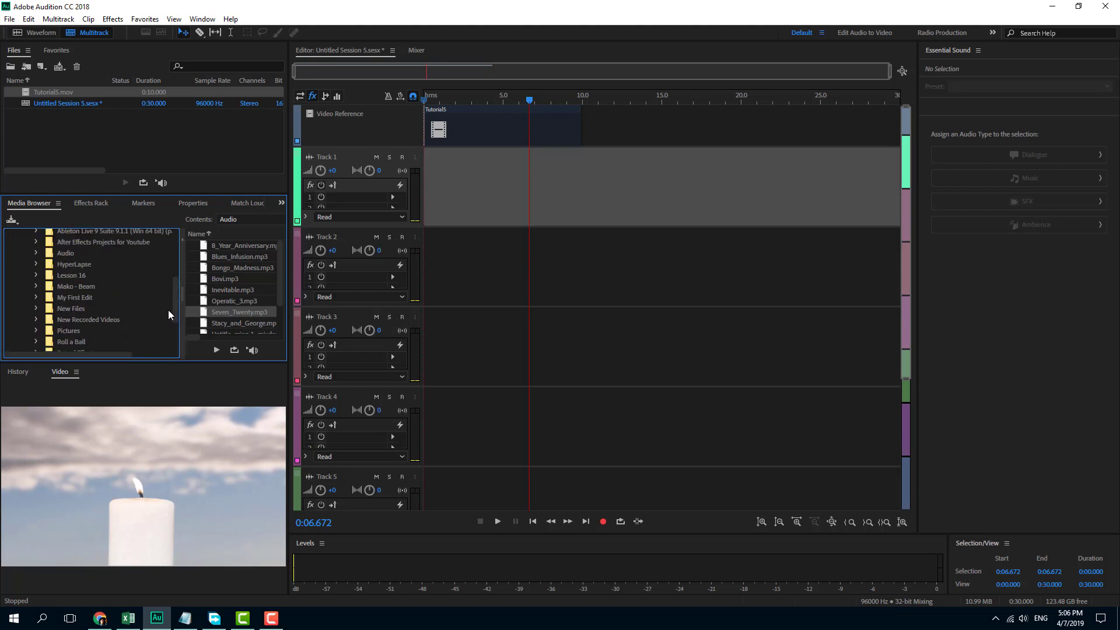
pyautogui.click(75, 300)
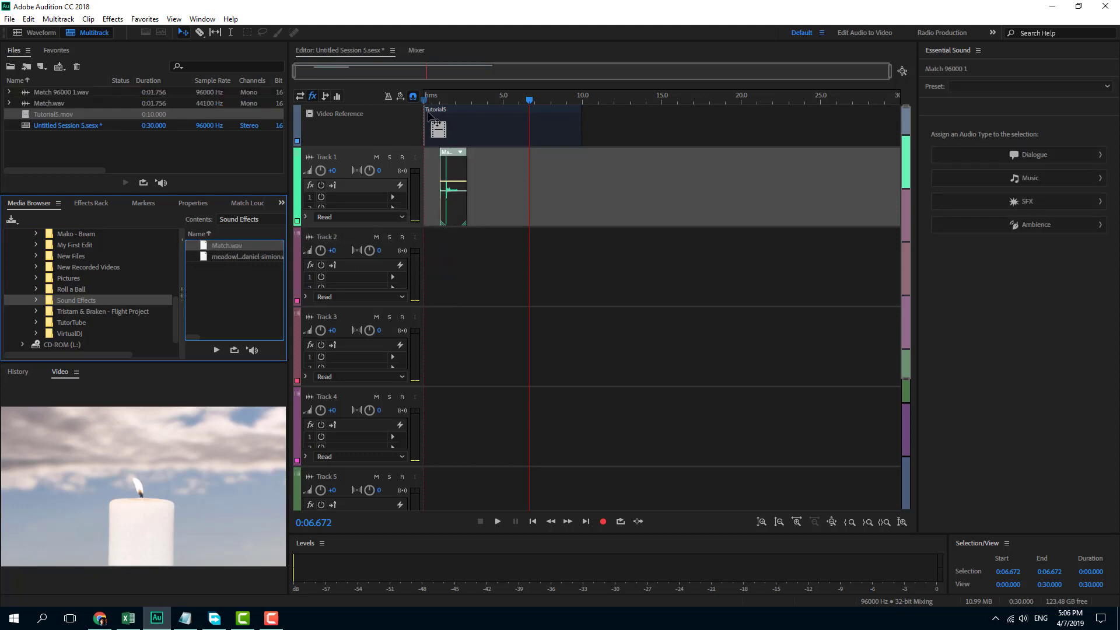
pyautogui.moveTo(183, 452)
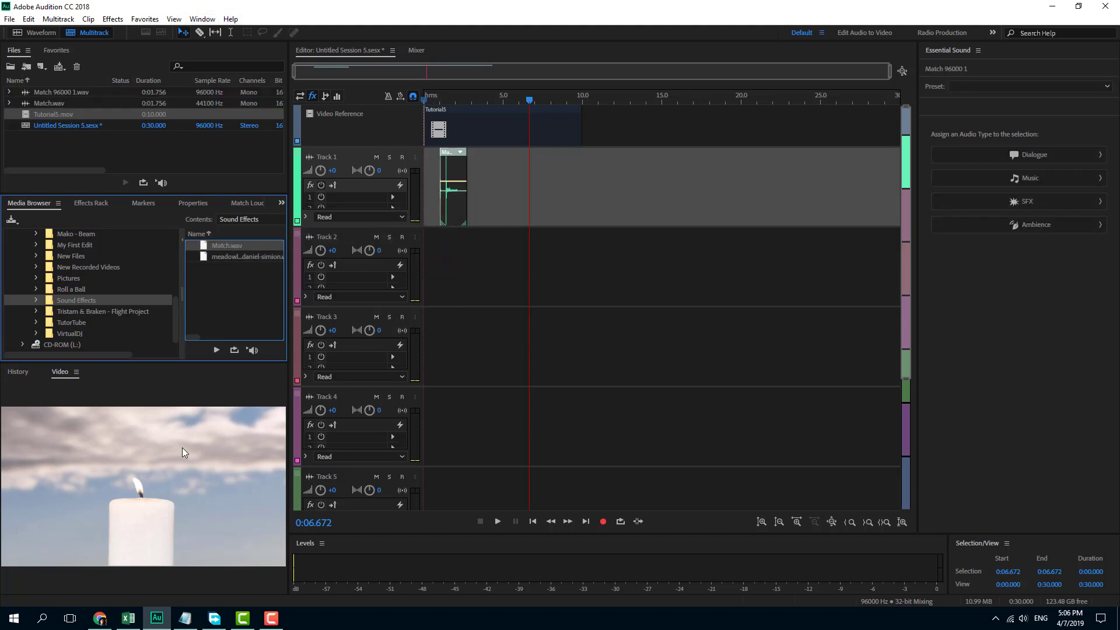
pyautogui.click(202, 19)
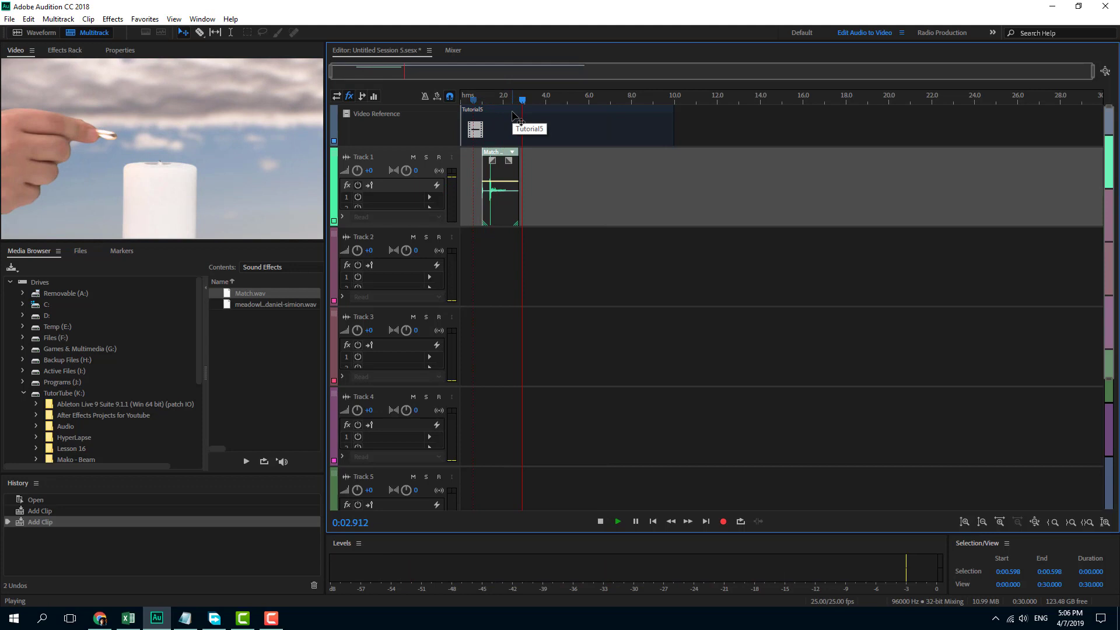
# Audition the match clip against the video and shift it slightly later on Track 1.
pyautogui.click(635, 520)
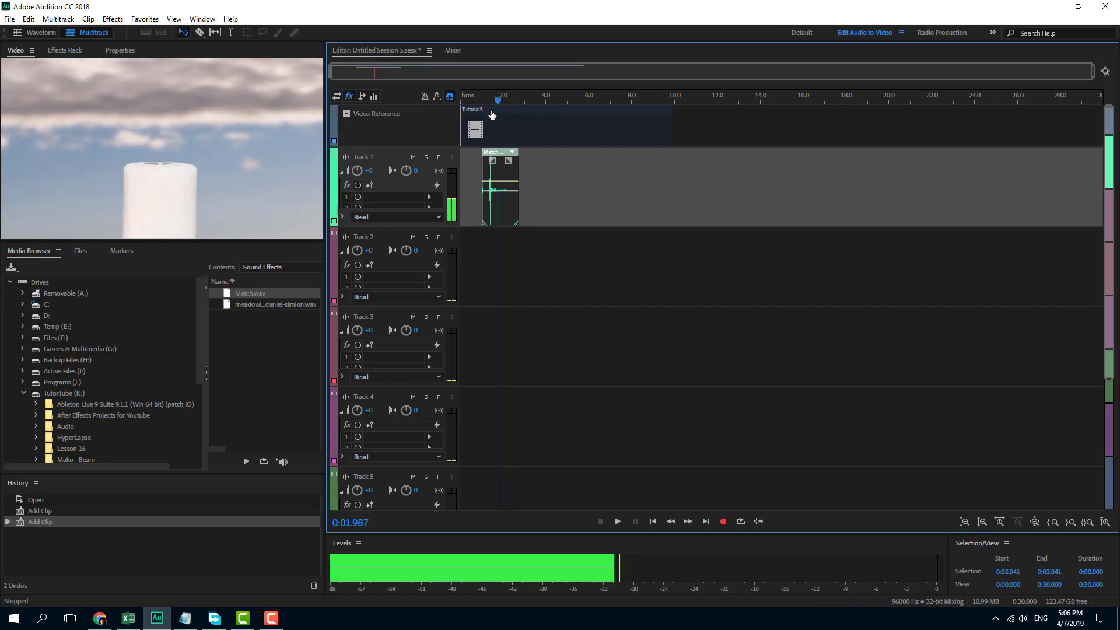
pyautogui.click(616, 520)
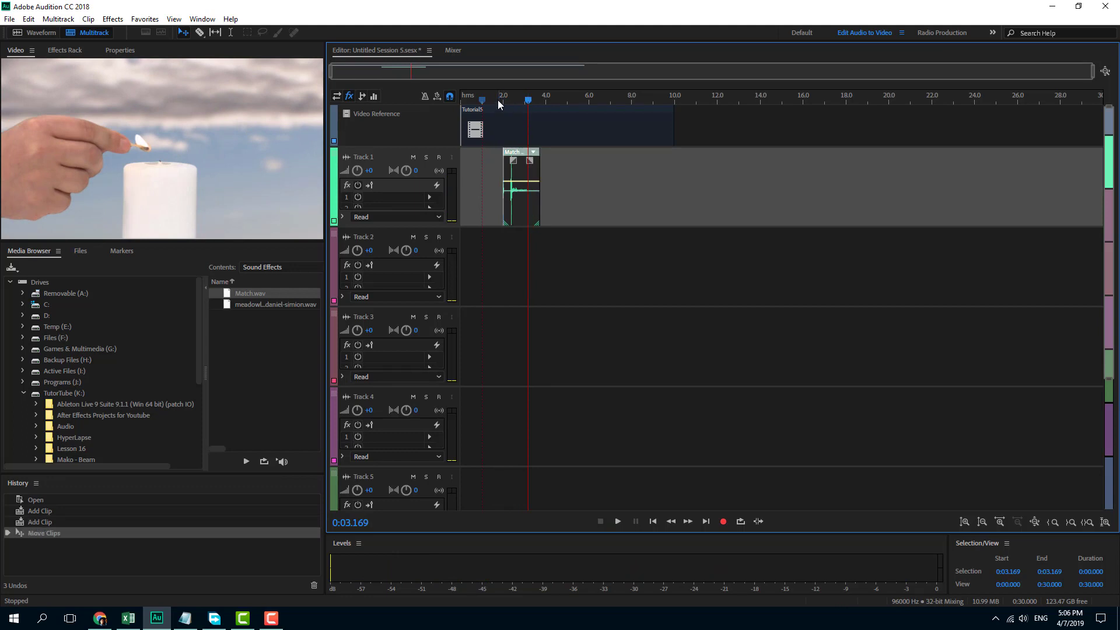
pyautogui.click(616, 520)
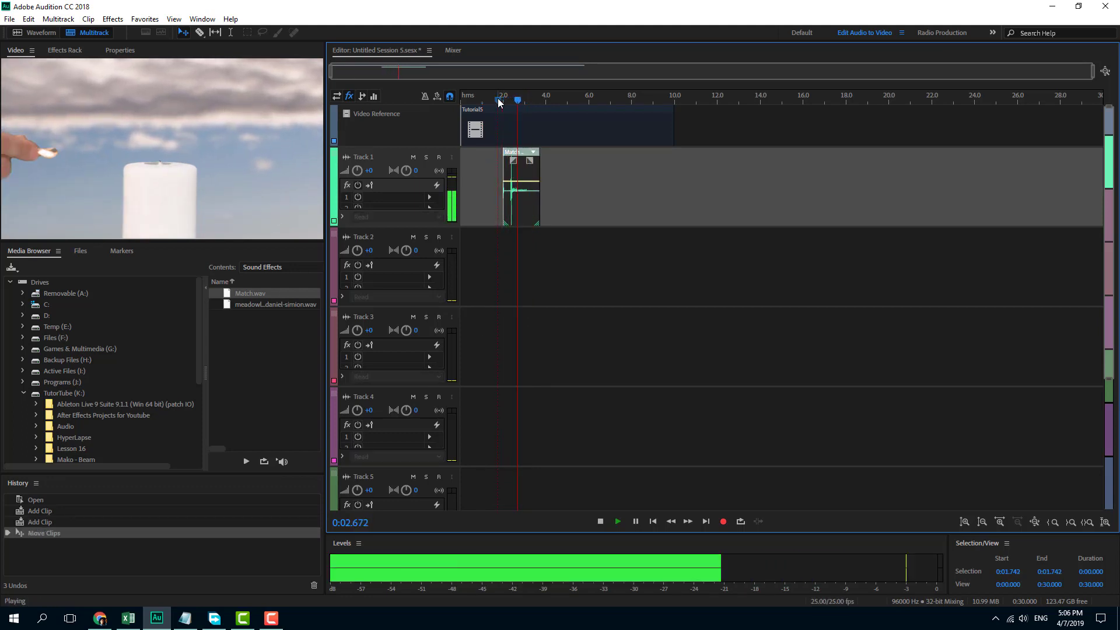
pyautogui.click(599, 520)
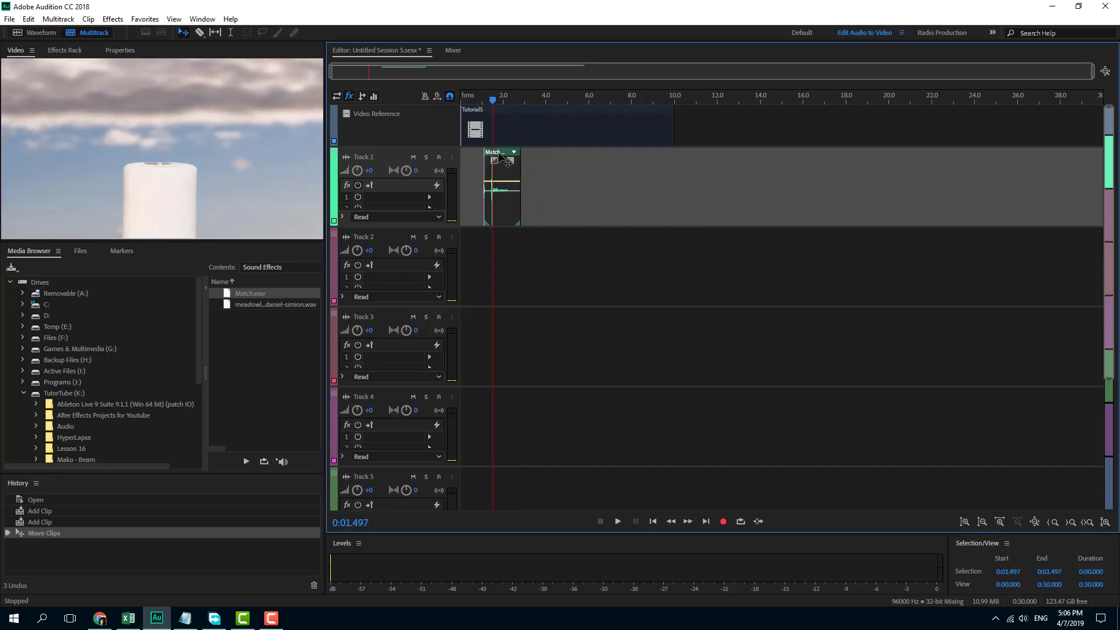
pyautogui.click(616, 520)
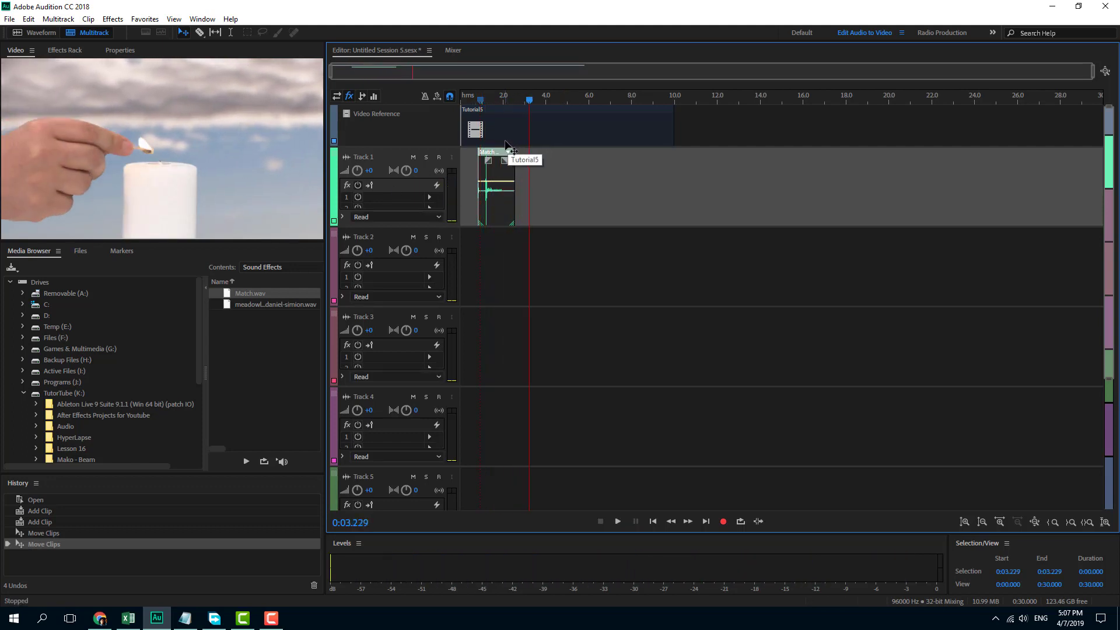
pyautogui.moveTo(508, 150); pyautogui.dragTo(489, 160)
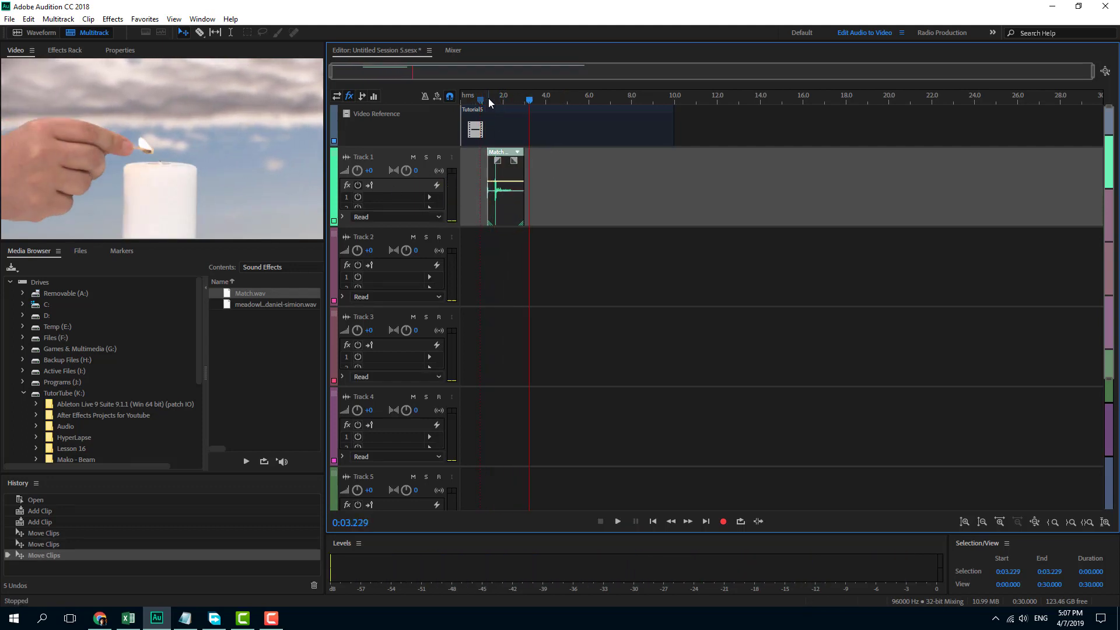
# Replay from before the strike several times to confirm the match sound lines up with the video.
pyautogui.click(616, 520)
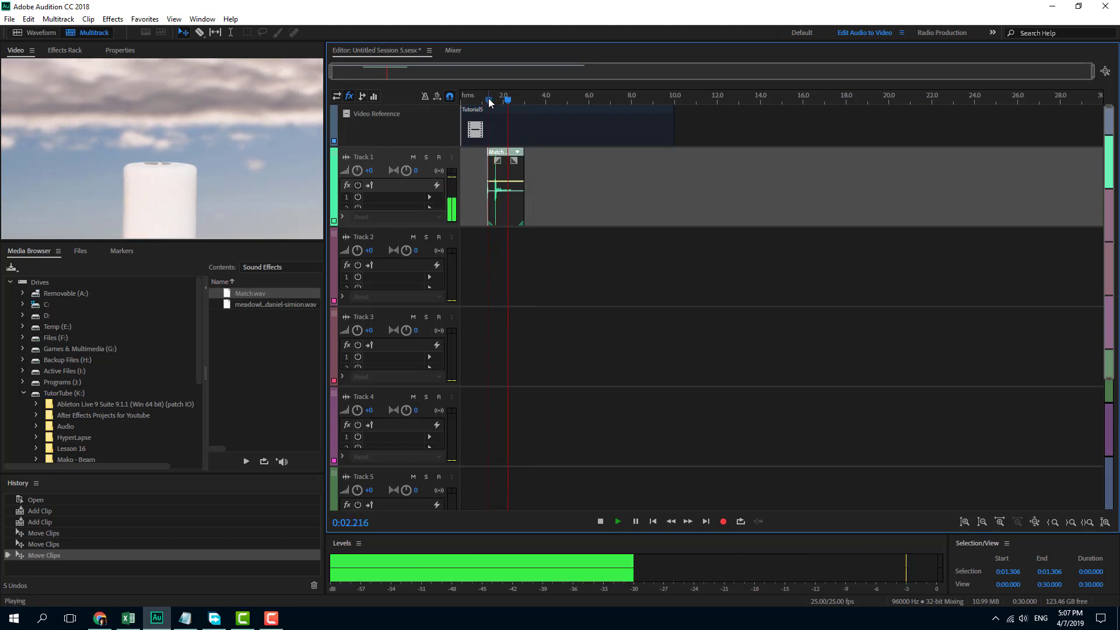
pyautogui.click(599, 520)
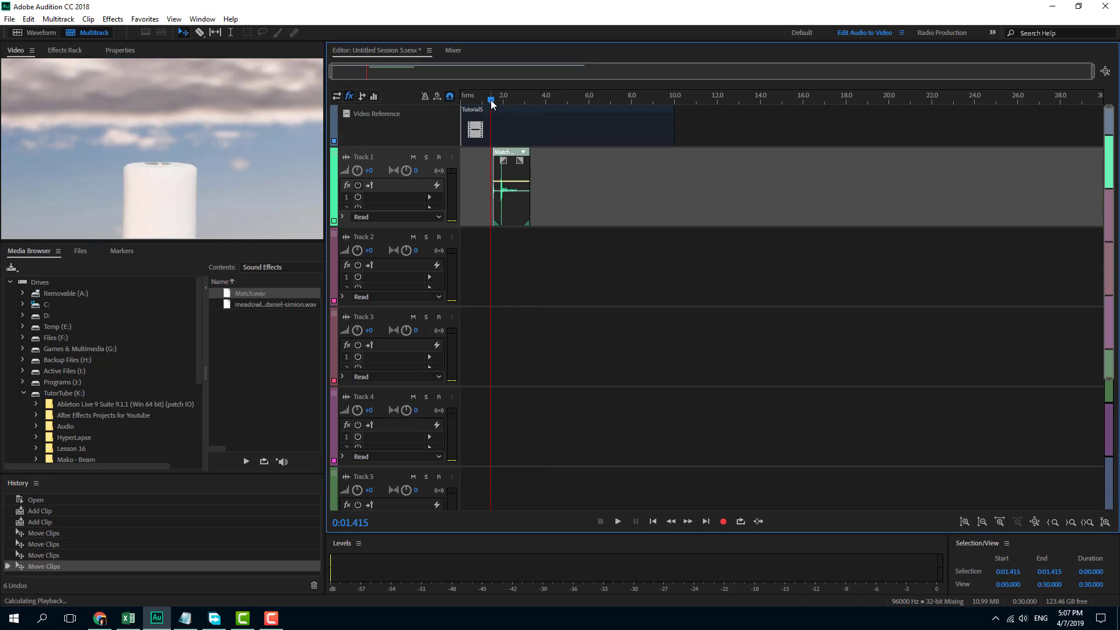
pyautogui.click(615, 521)
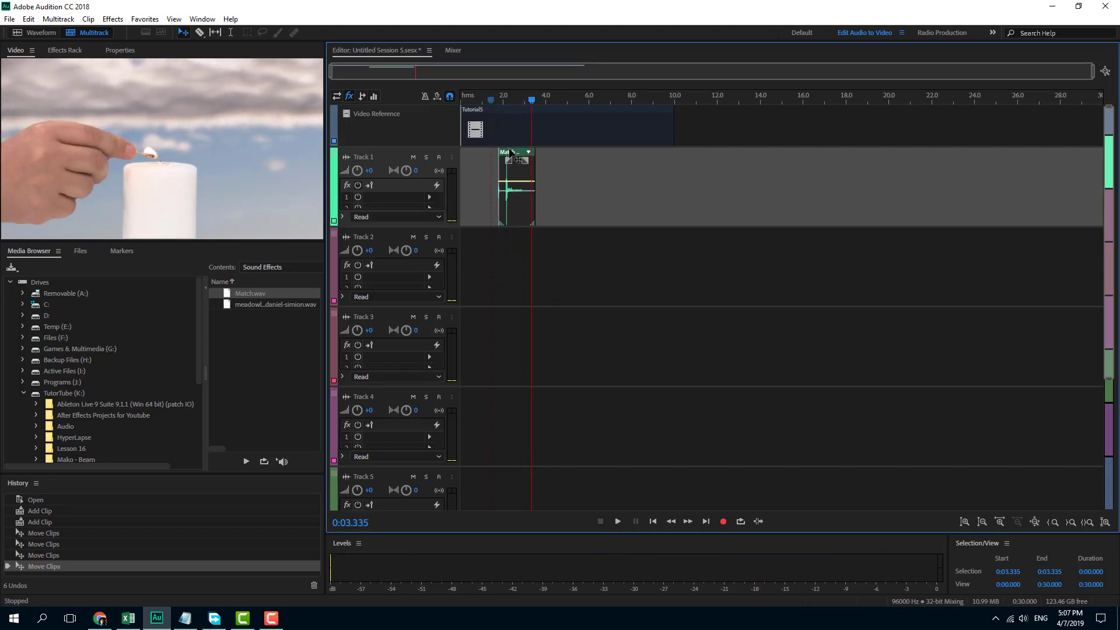
pyautogui.click(616, 520)
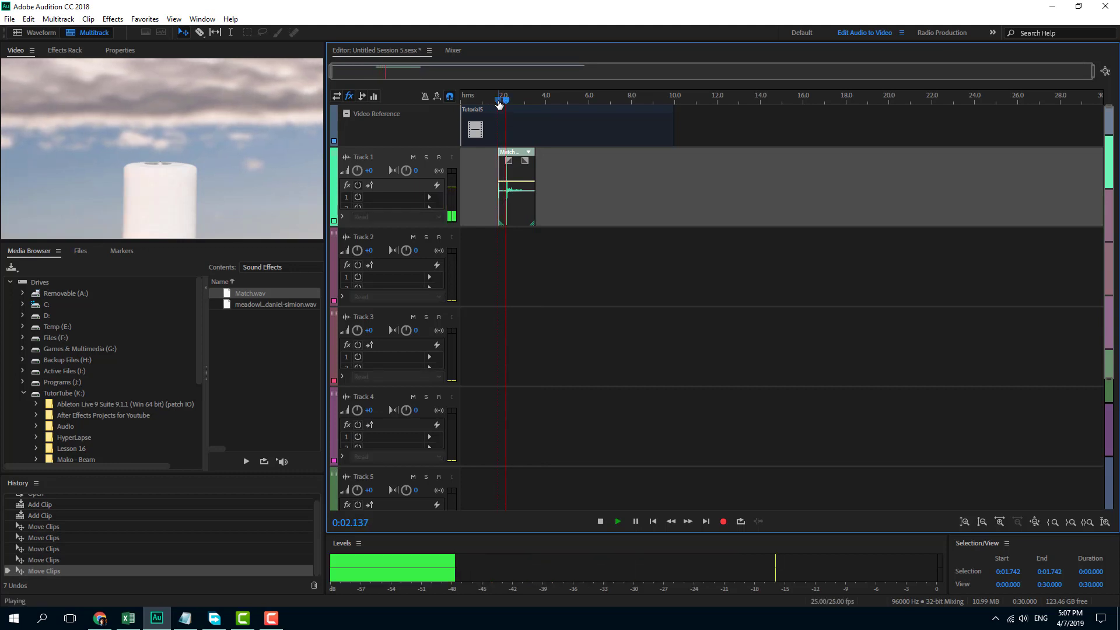
pyautogui.click(600, 520)
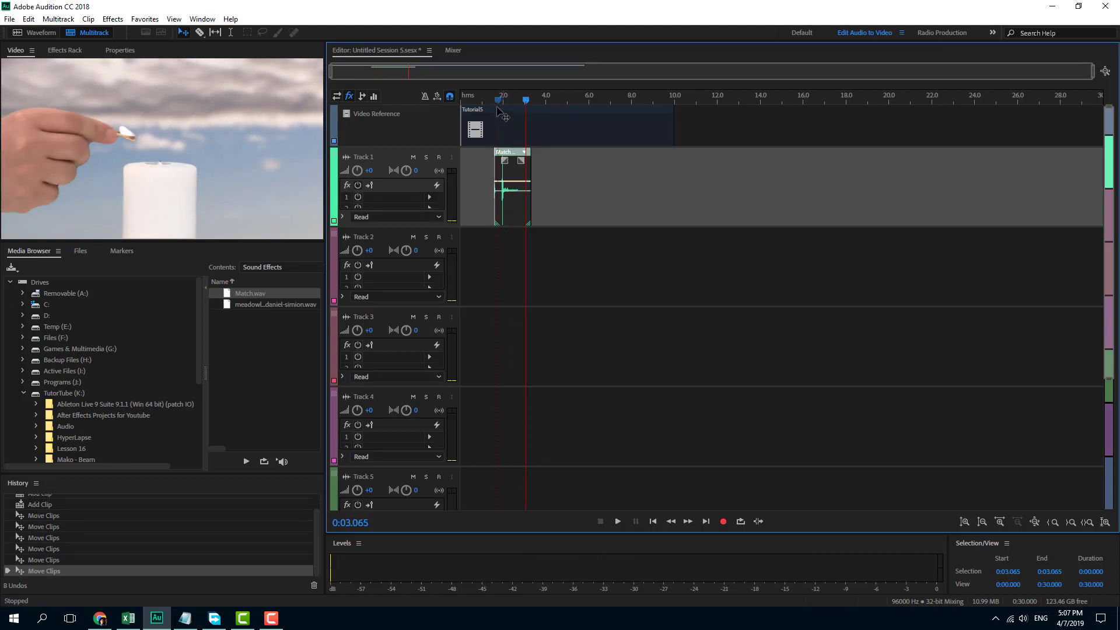
pyautogui.click(616, 520)
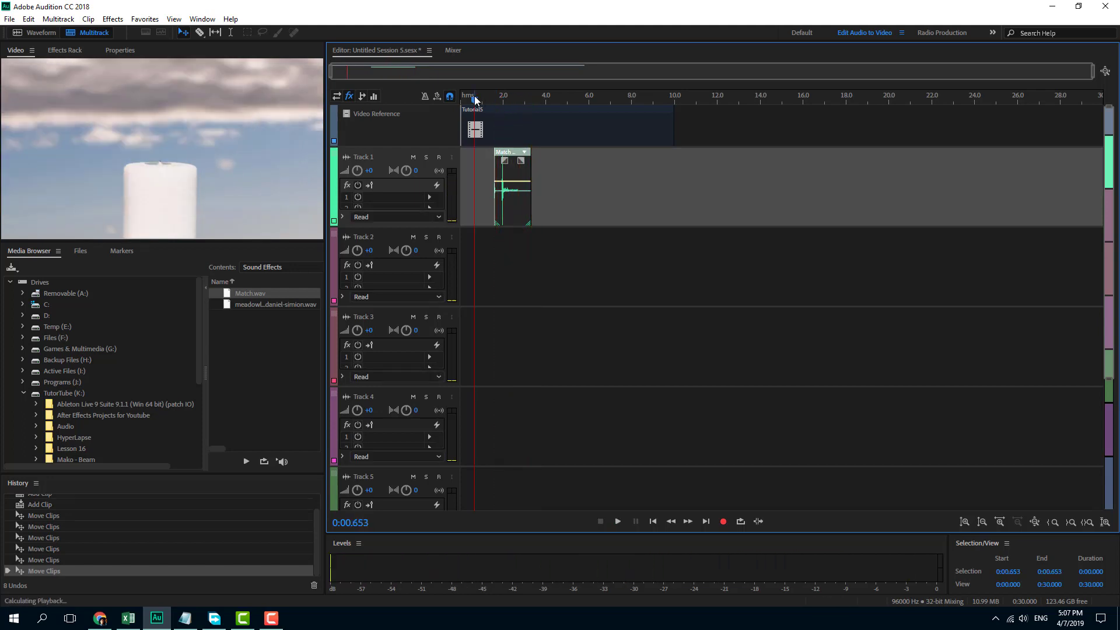
pyautogui.click(616, 520)
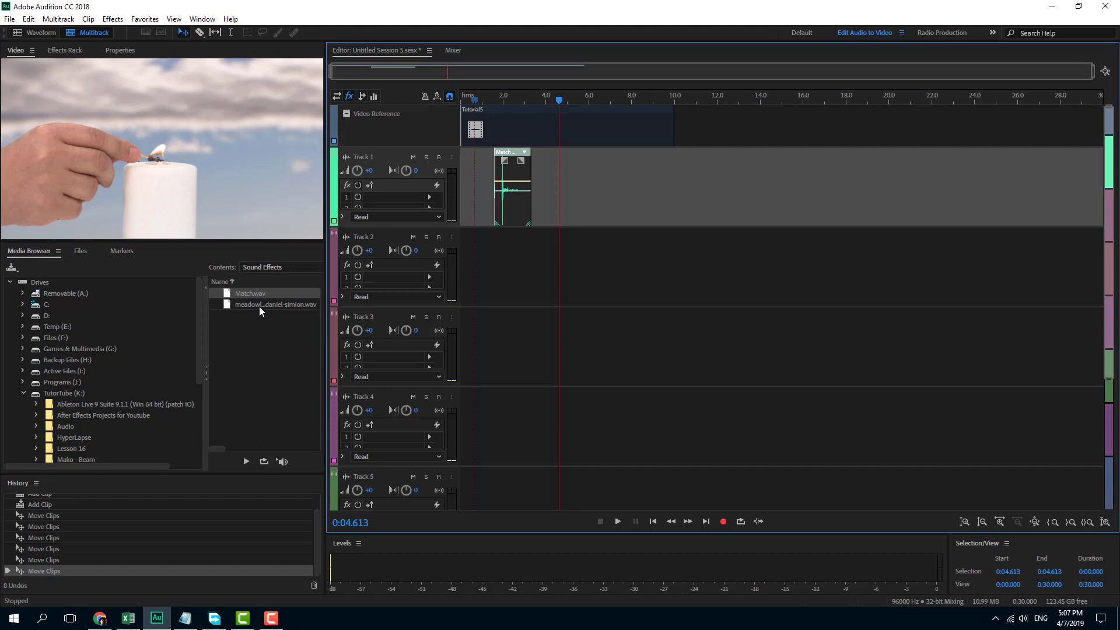
# Place the meadowlark bird clip on Track 2 and razor it off where the video reference ends.
pyautogui.moveTo(275, 303); pyautogui.dragTo(514, 266)
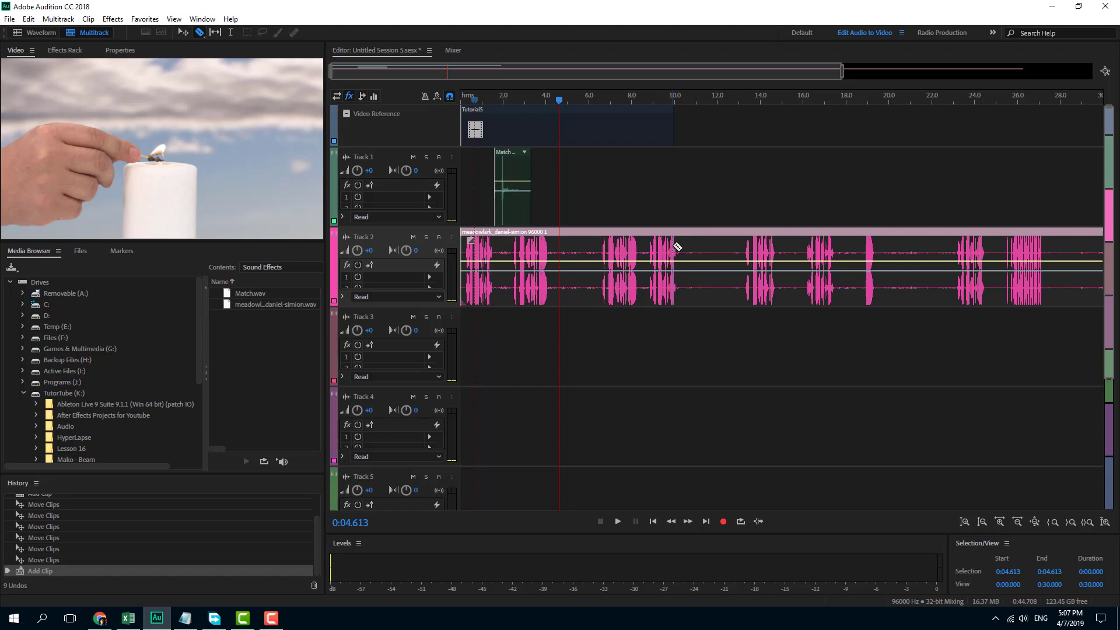
pyautogui.click(675, 246)
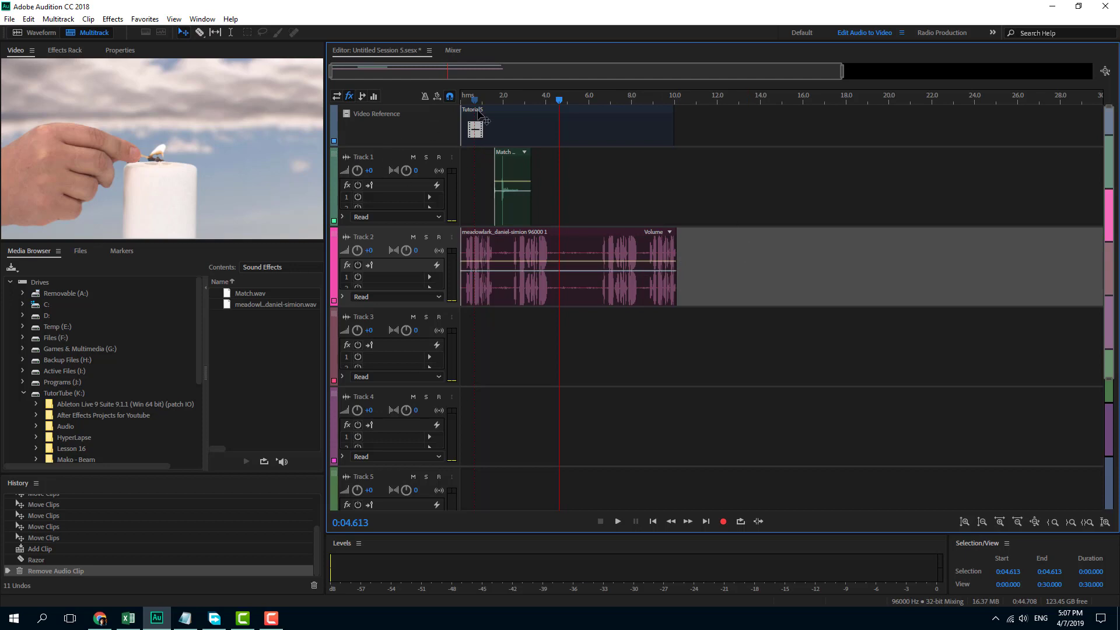
pyautogui.click(615, 521)
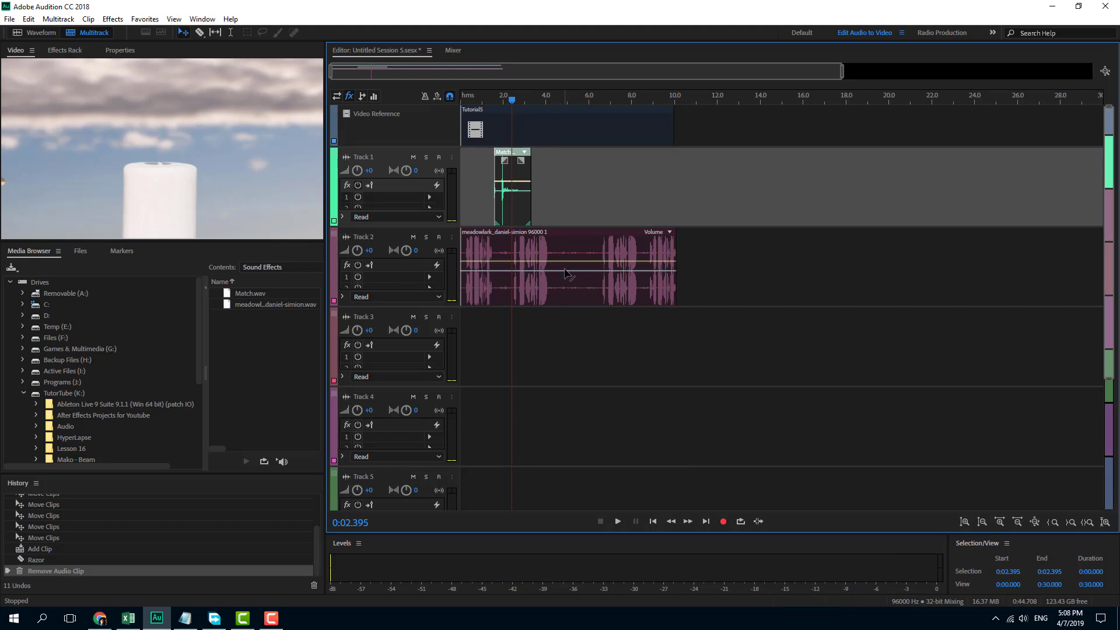
pyautogui.moveTo(457, 279)
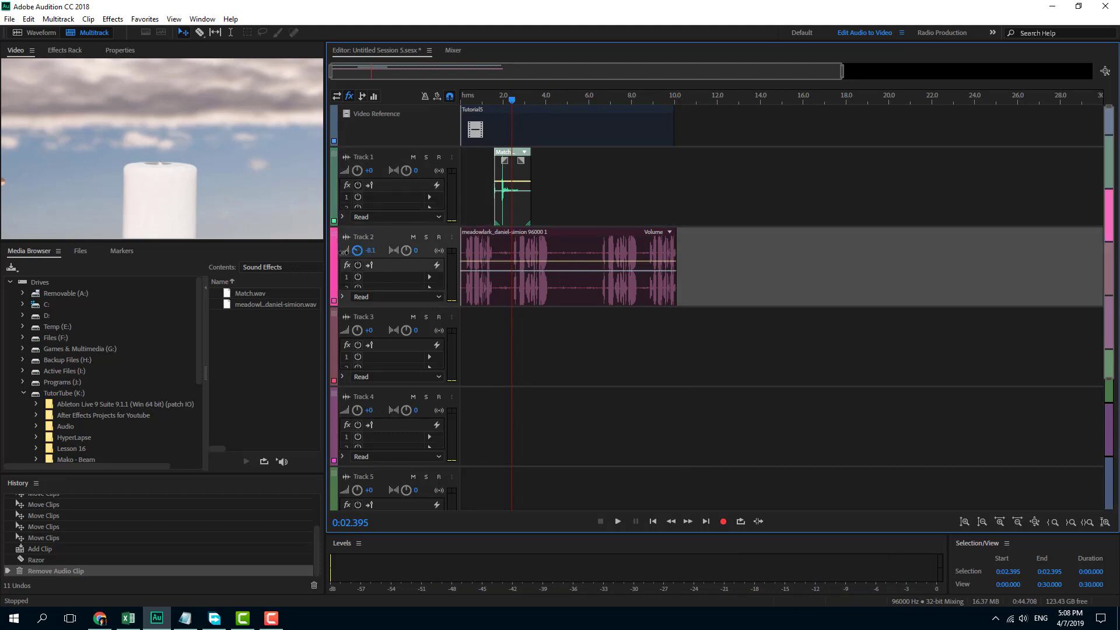
# Preview the birds lowered to -15.9 dB on Track 2, then go to File for the Multitrack Mixdown export.
pyautogui.click(616, 522)
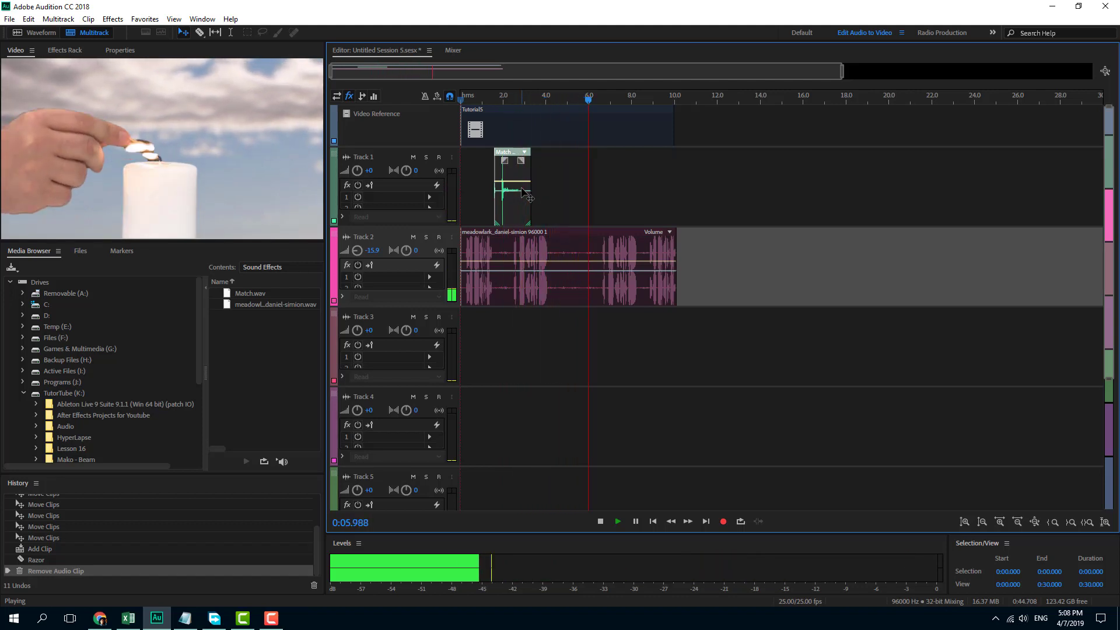
pyautogui.click(600, 520)
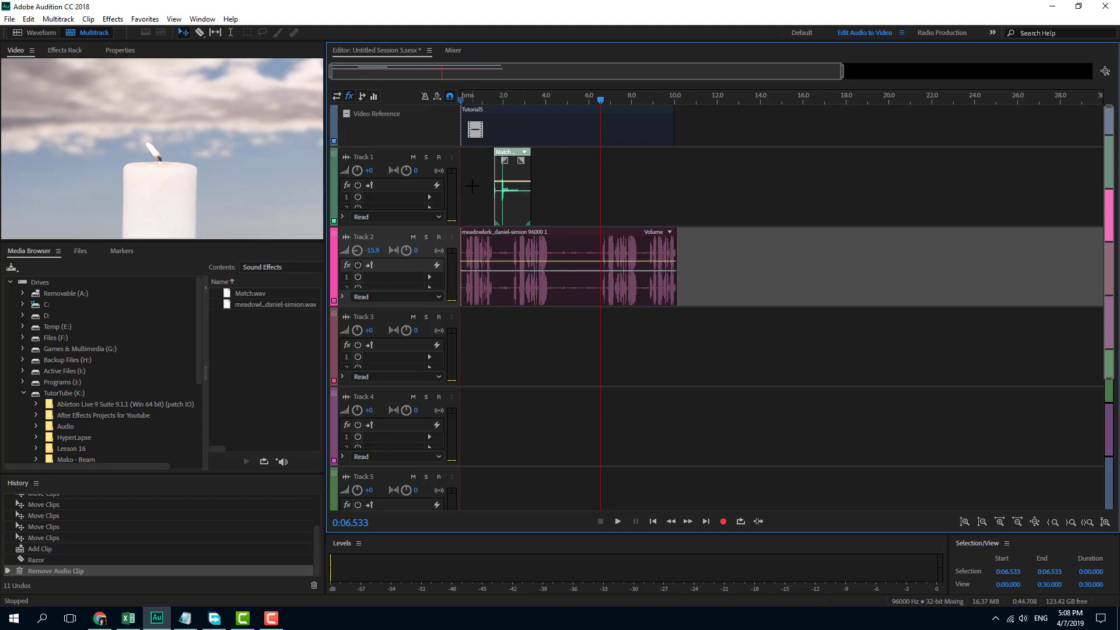
pyautogui.click(10, 18)
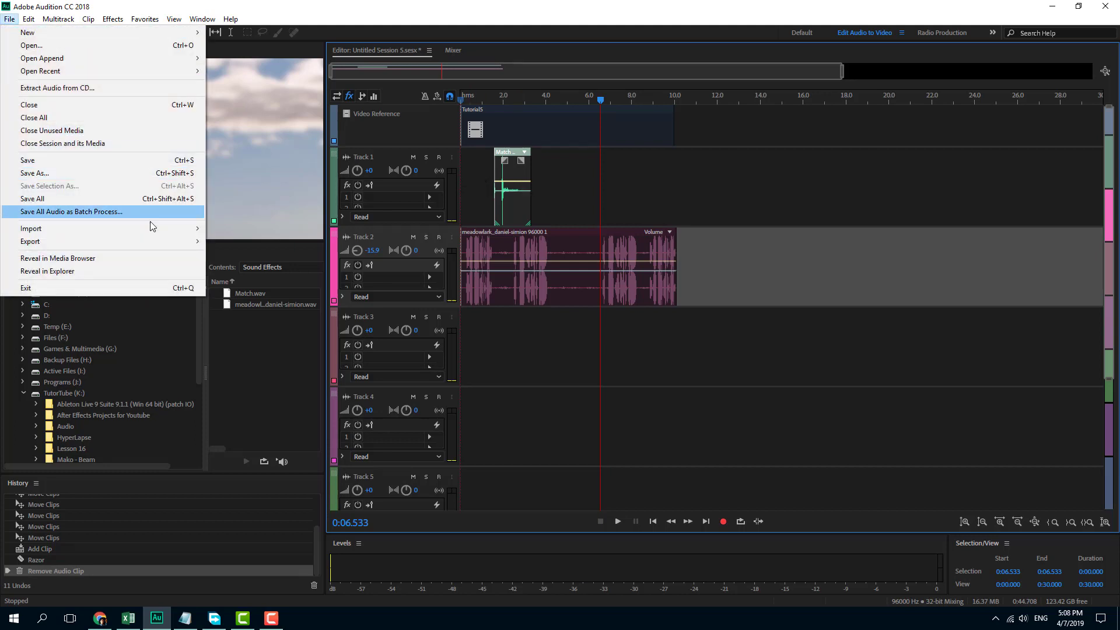
pyautogui.moveTo(31, 240)
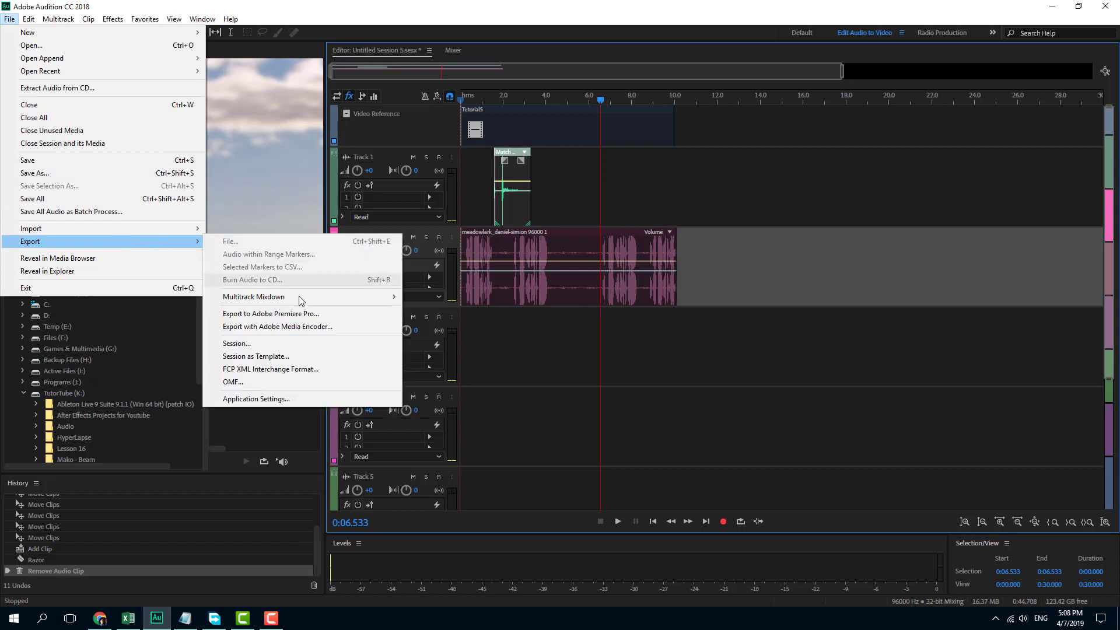